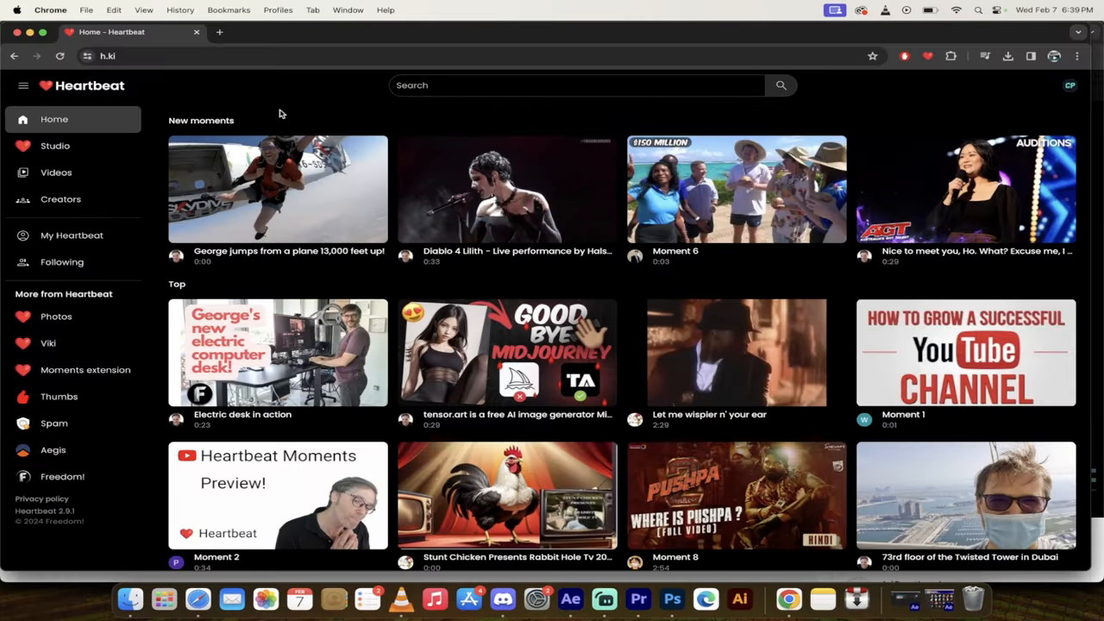
mouse_move(283, 107)
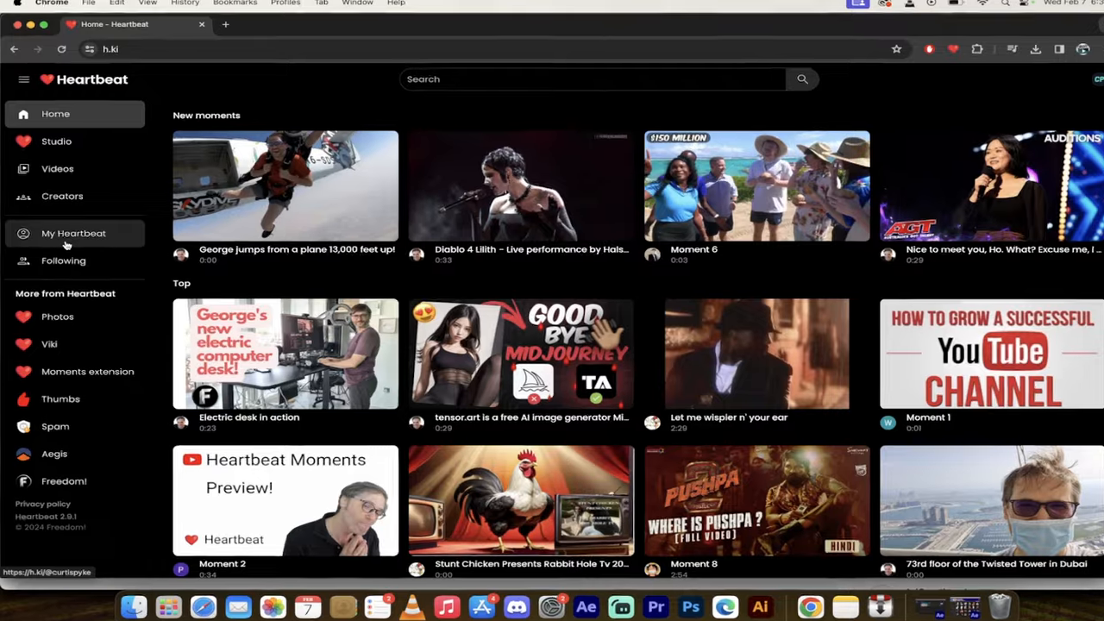
Step: Go to My Heartbeat to view the profile's saved moments grid
click(73, 233)
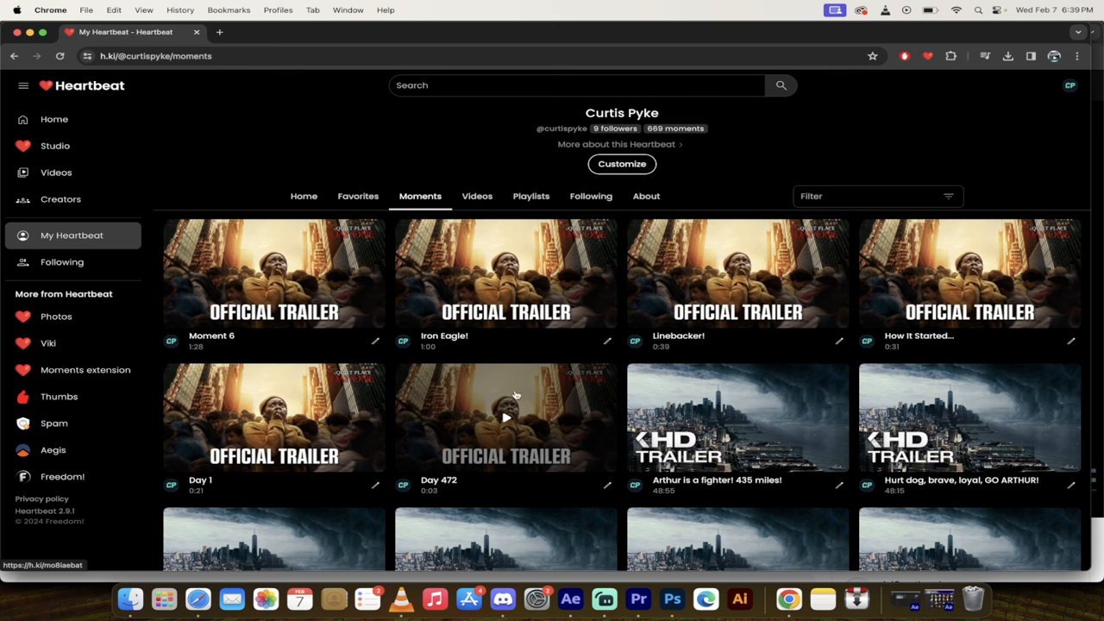
mouse_move(524, 414)
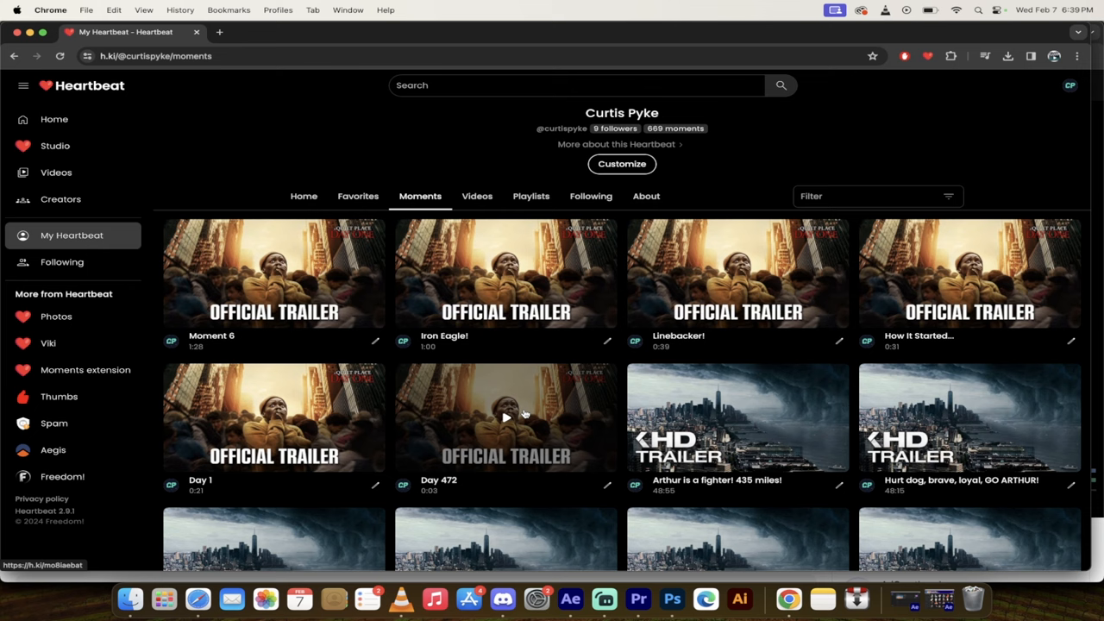
mouse_move(507, 421)
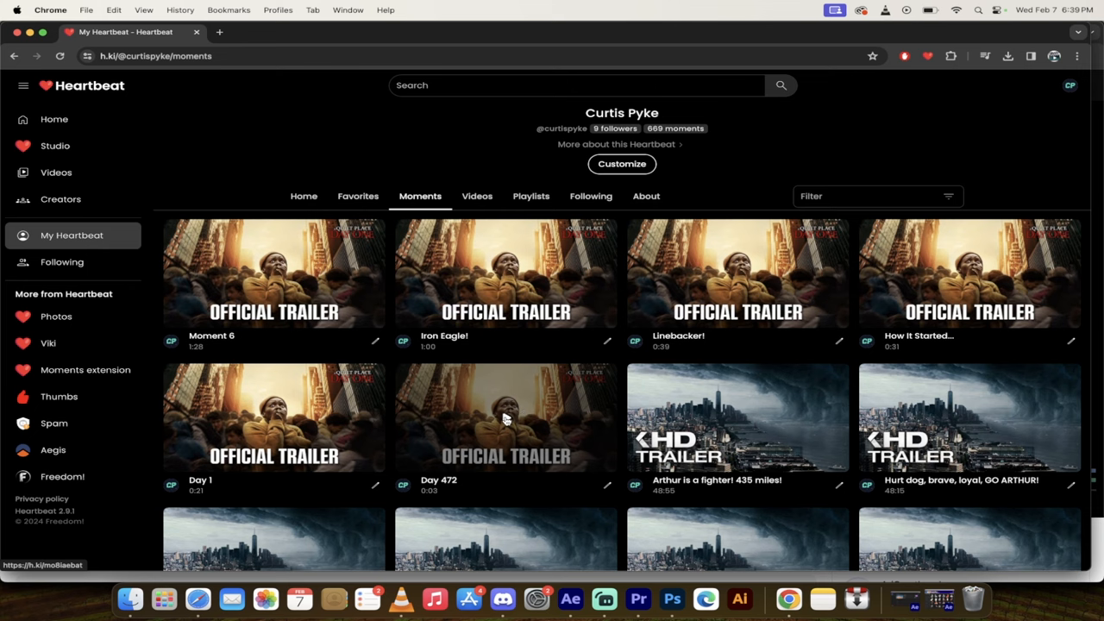
Step: Play the Day 472 moment of the A Quiet Place: Day One trailer
click(505, 418)
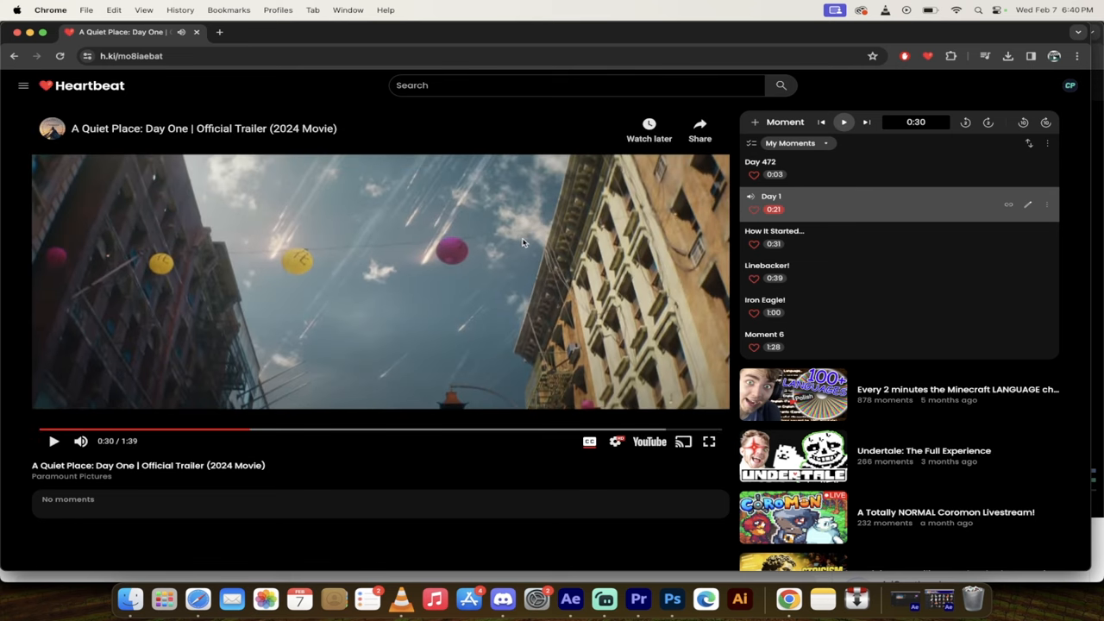
mouse_move(566, 252)
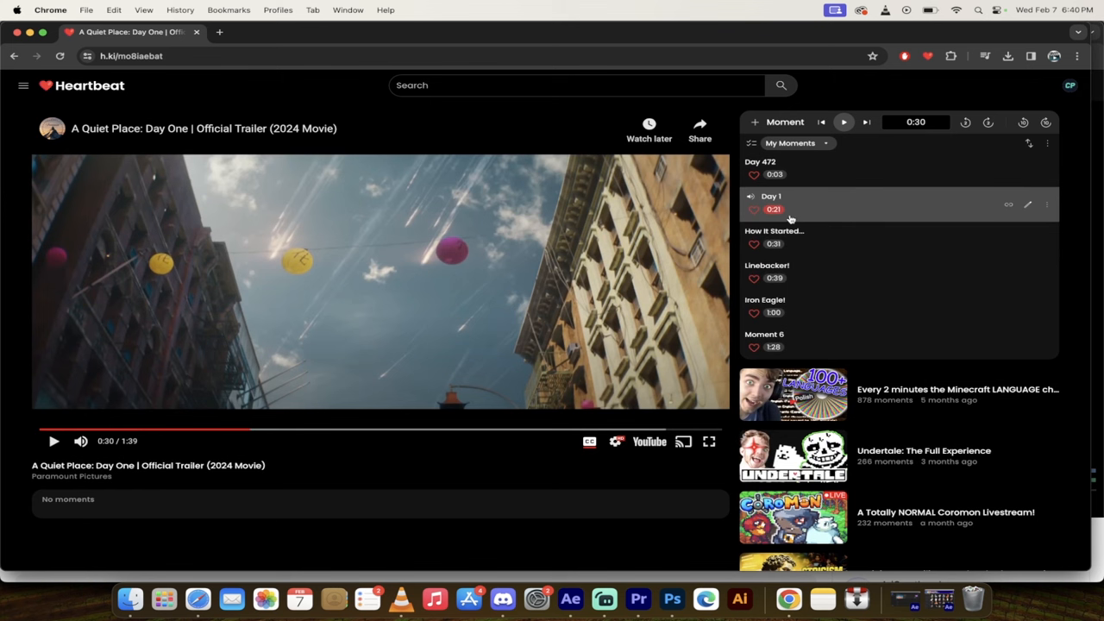
mouse_move(773, 238)
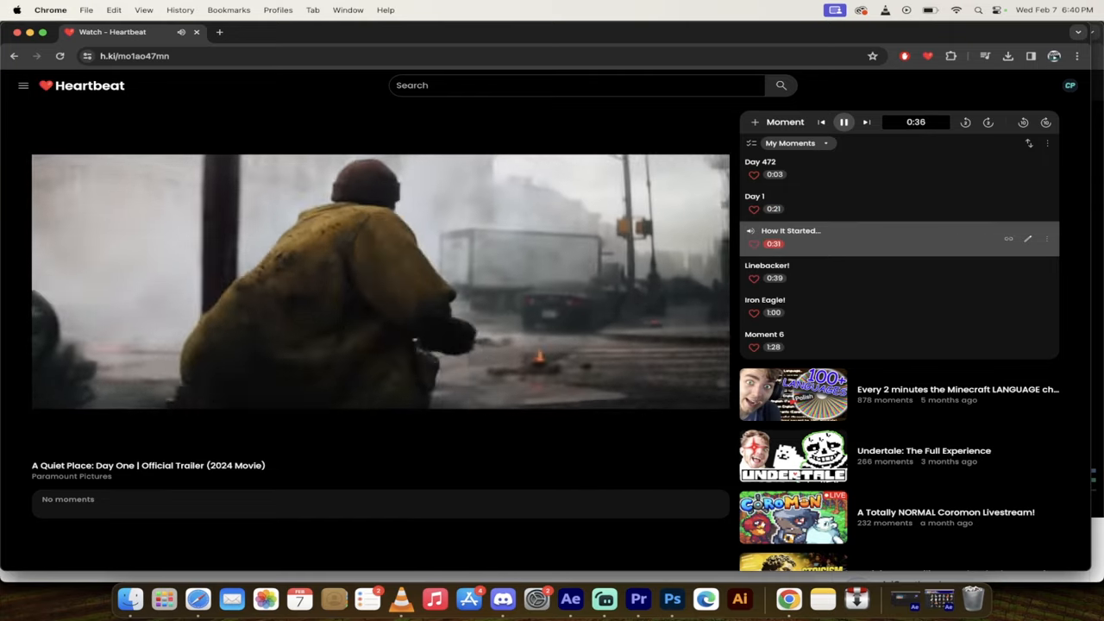
Step: Pause the trailer so the player advances to the Linebacker! moment
click(379, 279)
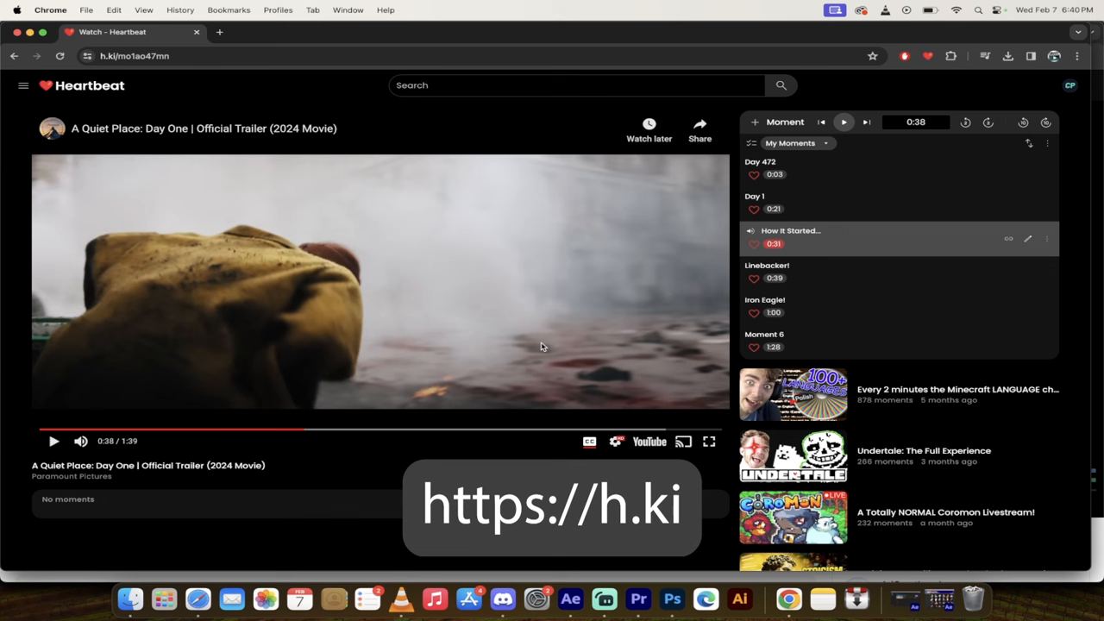
mouse_move(587, 323)
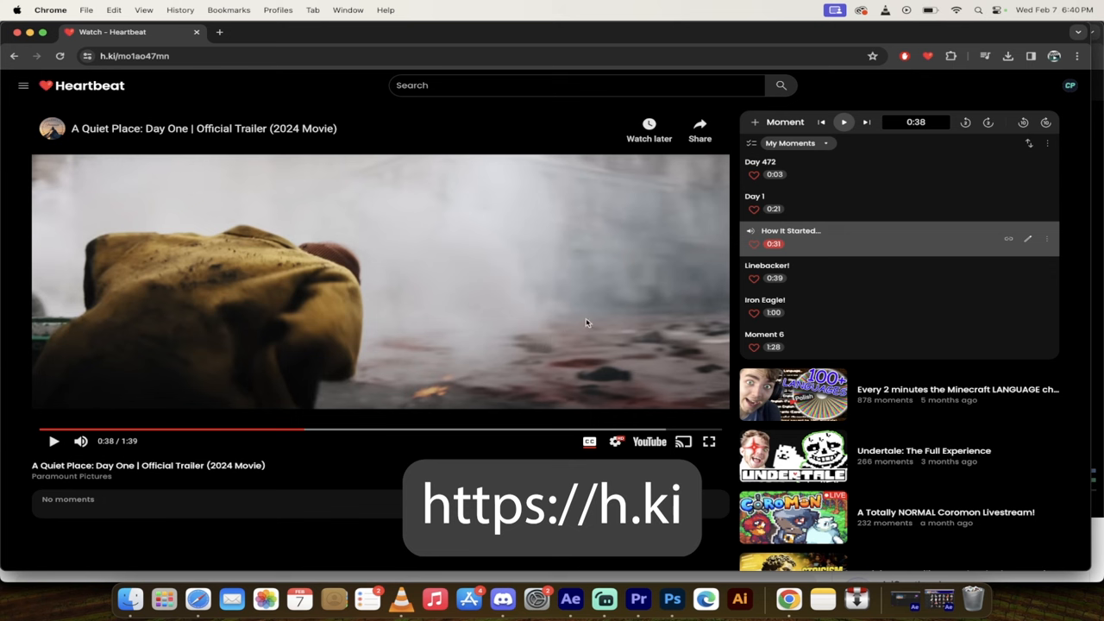
mouse_move(791, 275)
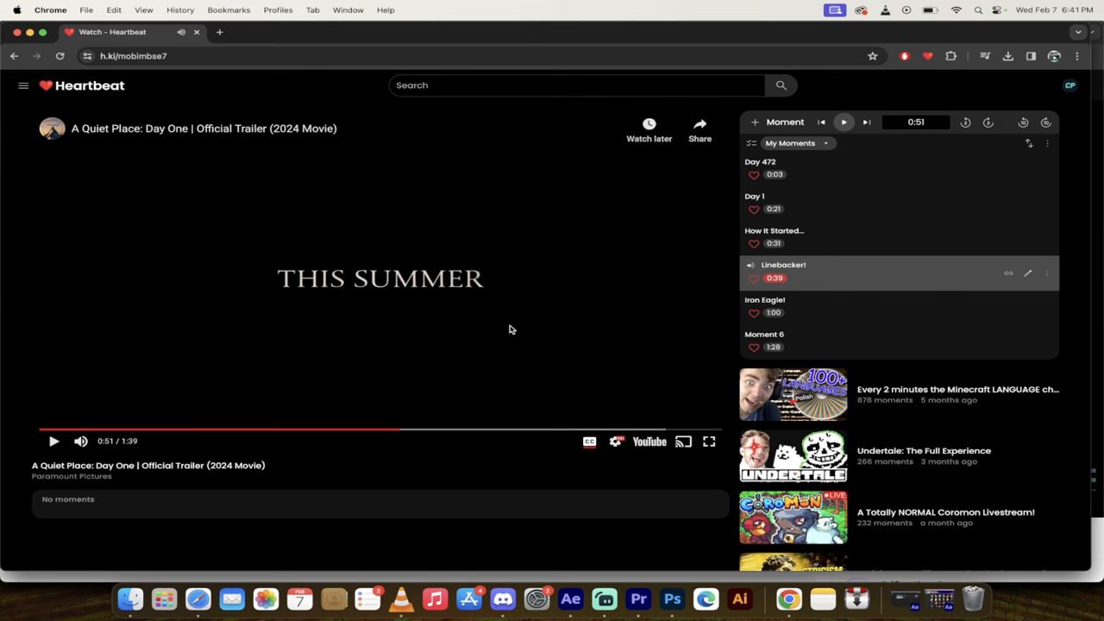
mouse_move(501, 292)
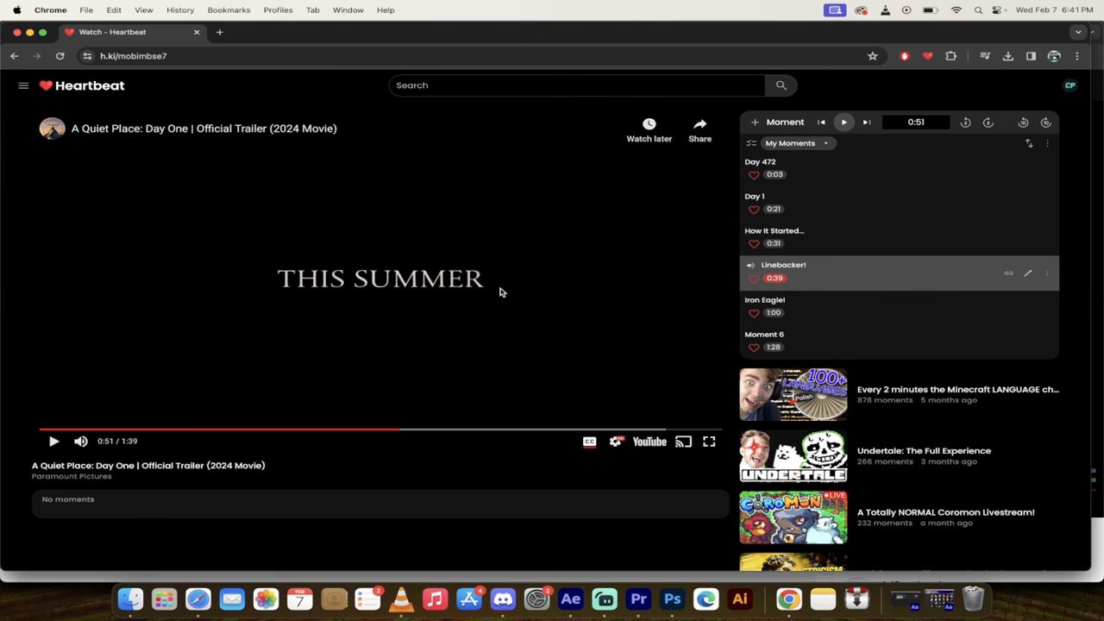
mouse_move(763, 296)
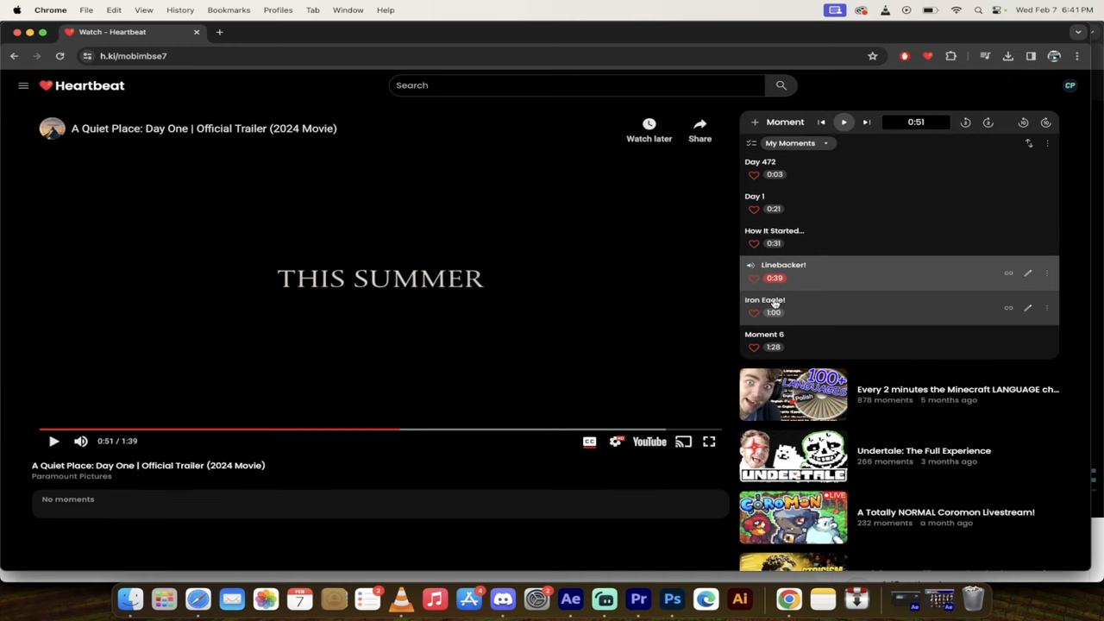
Step: Jump to the Iron Eagle! moment and let it run on to Moment 6
click(53, 441)
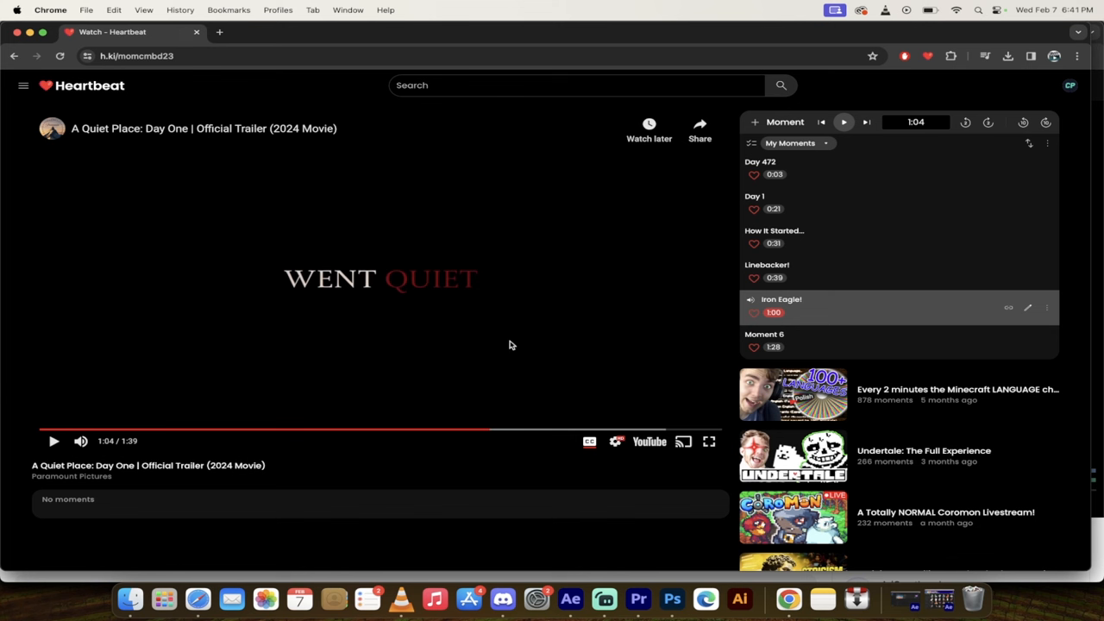
mouse_move(530, 345)
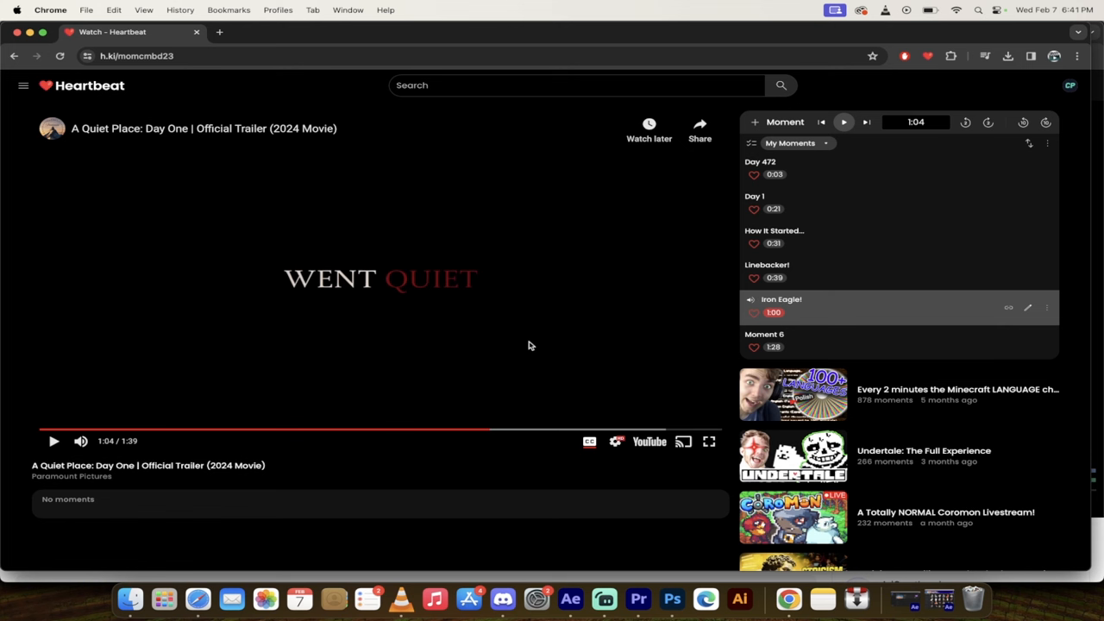
mouse_move(527, 339)
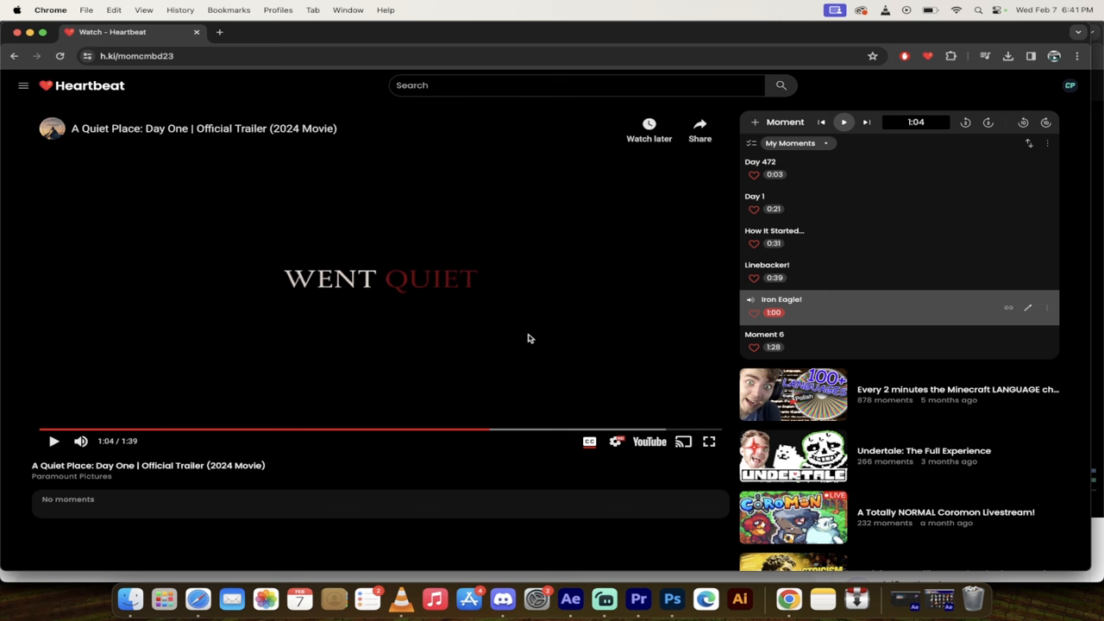
mouse_move(549, 365)
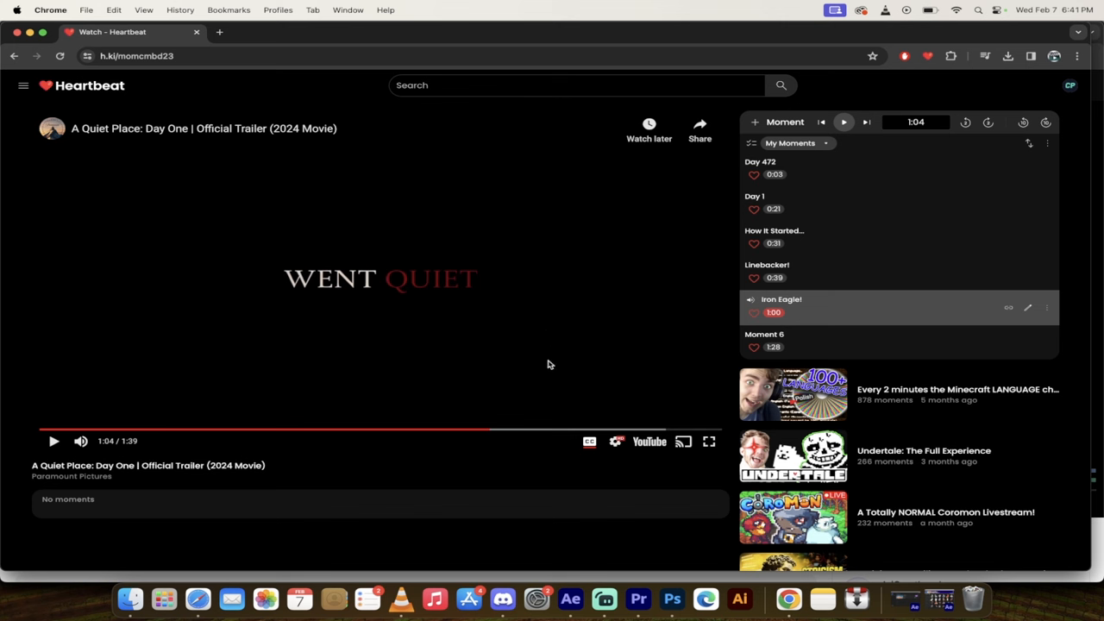
mouse_move(528, 366)
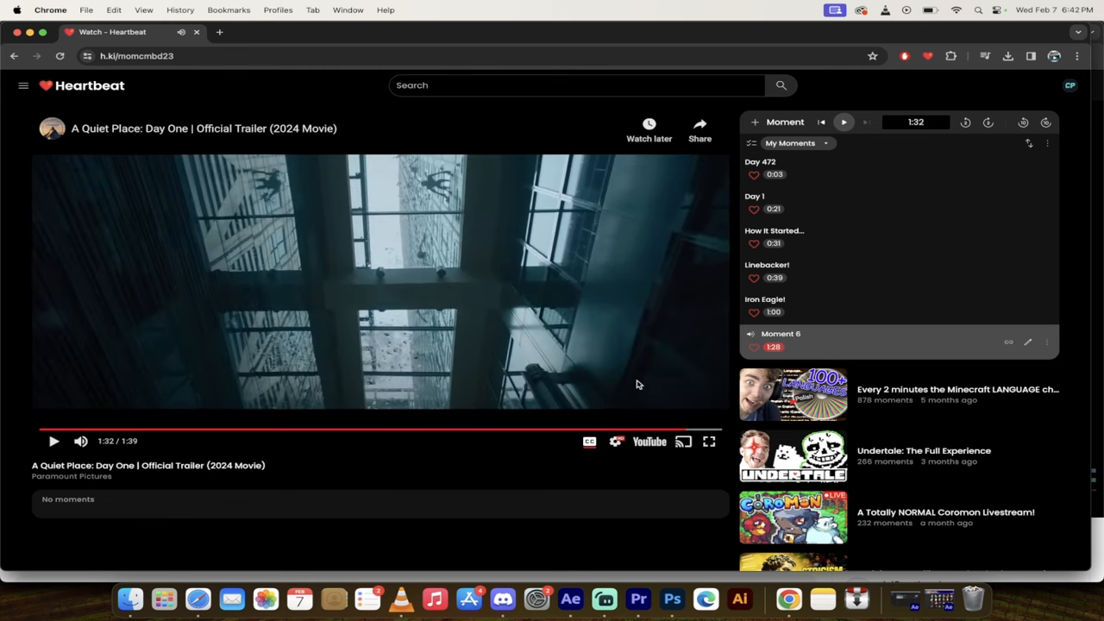
mouse_move(821, 361)
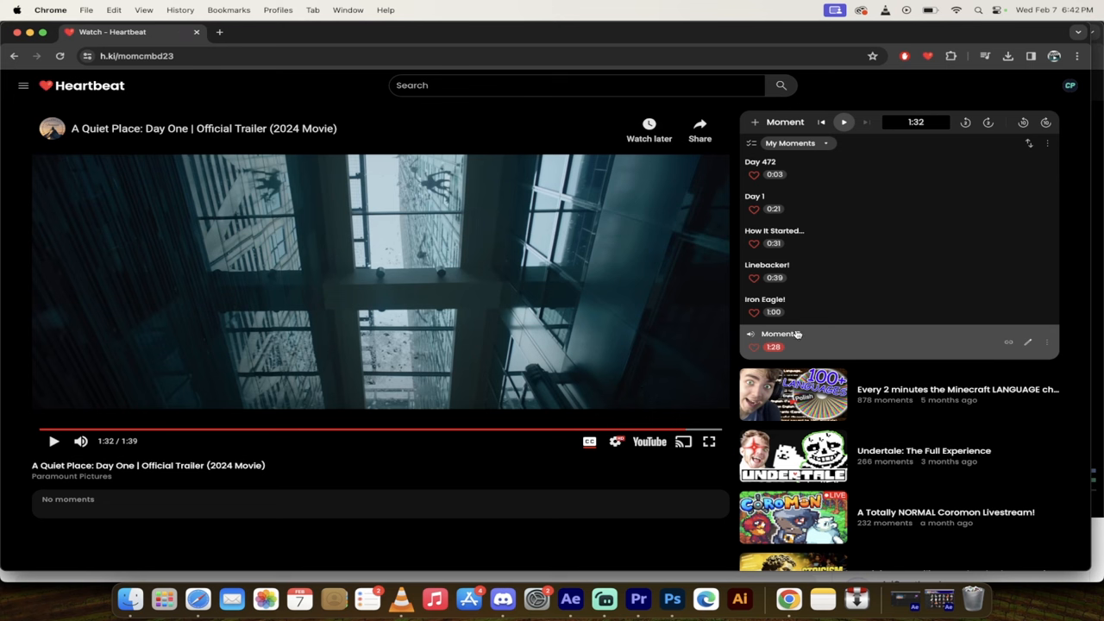
Step: Rename Moment 6 to 'Raining Baddies' and save the change
click(780, 335)
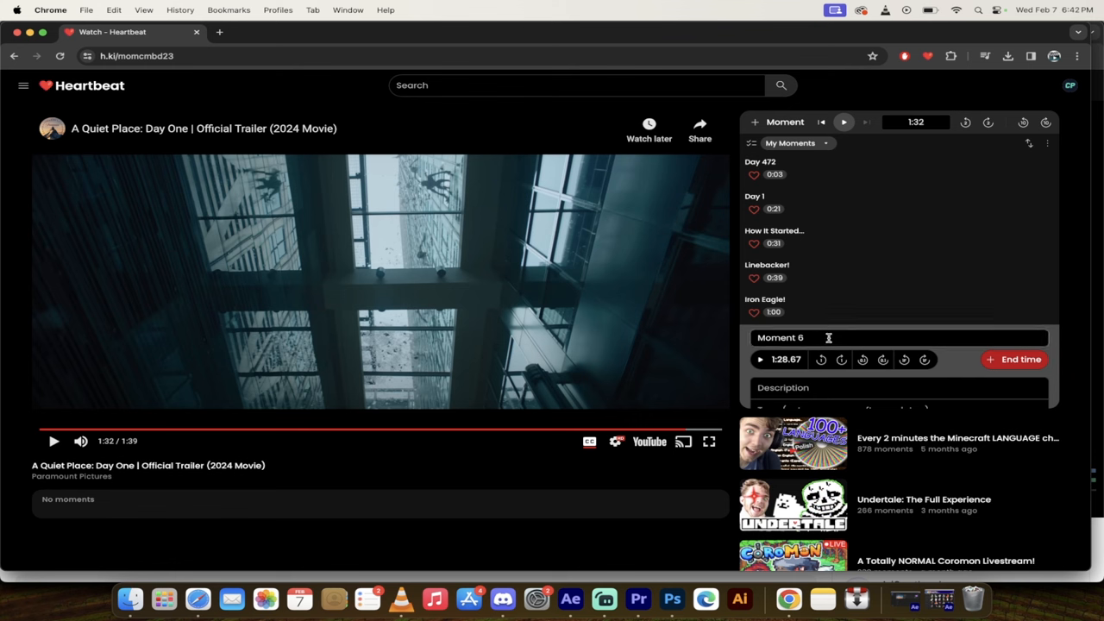
text(Raining B)
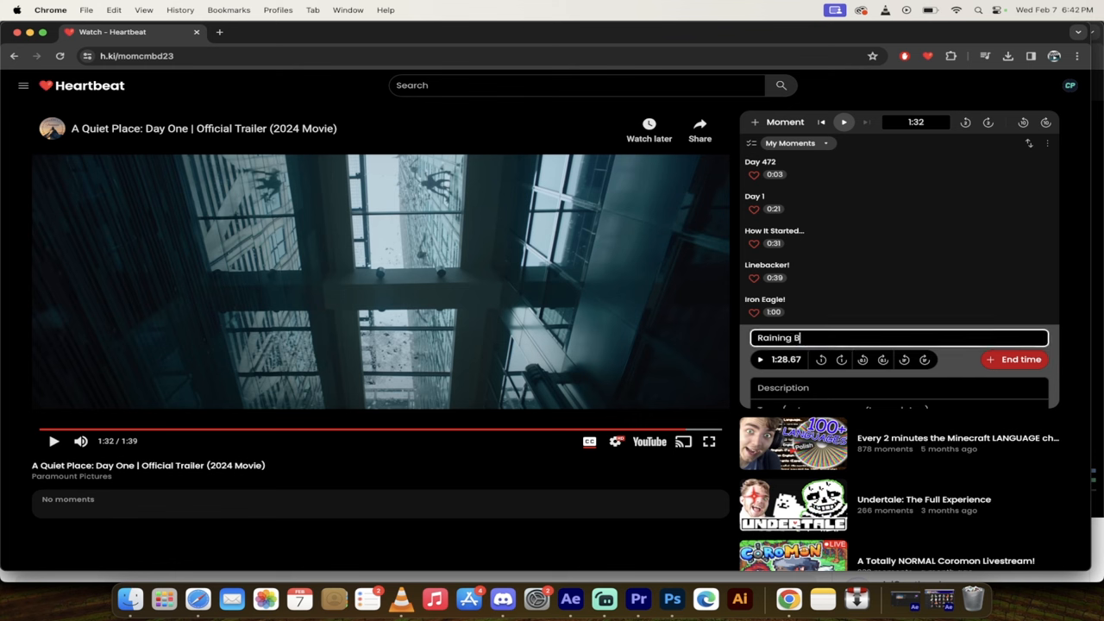
text(addies)
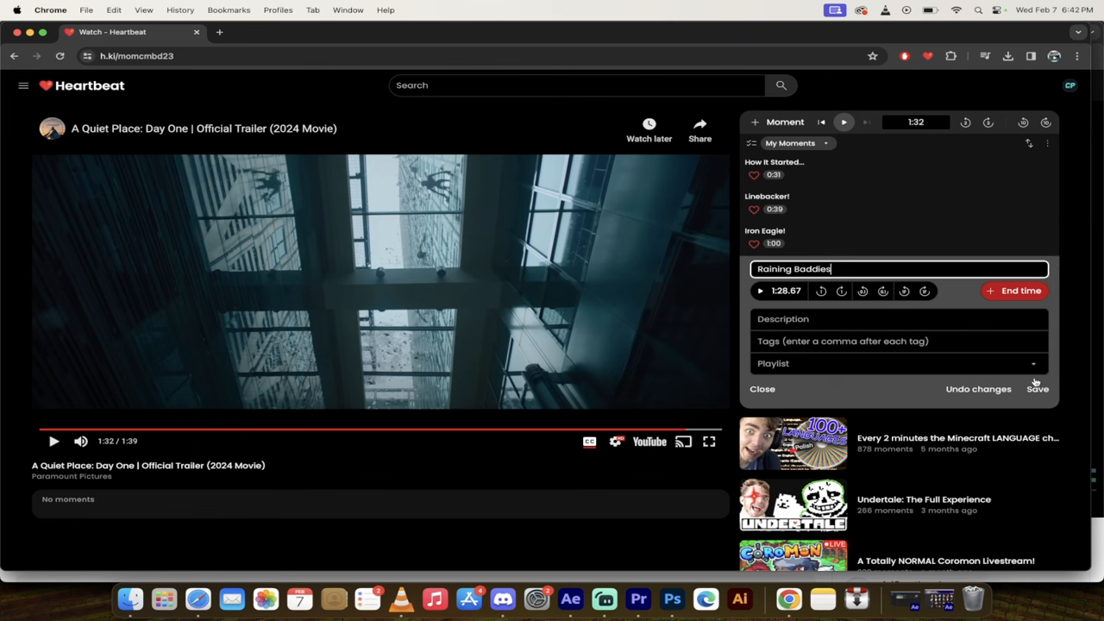
click(1039, 388)
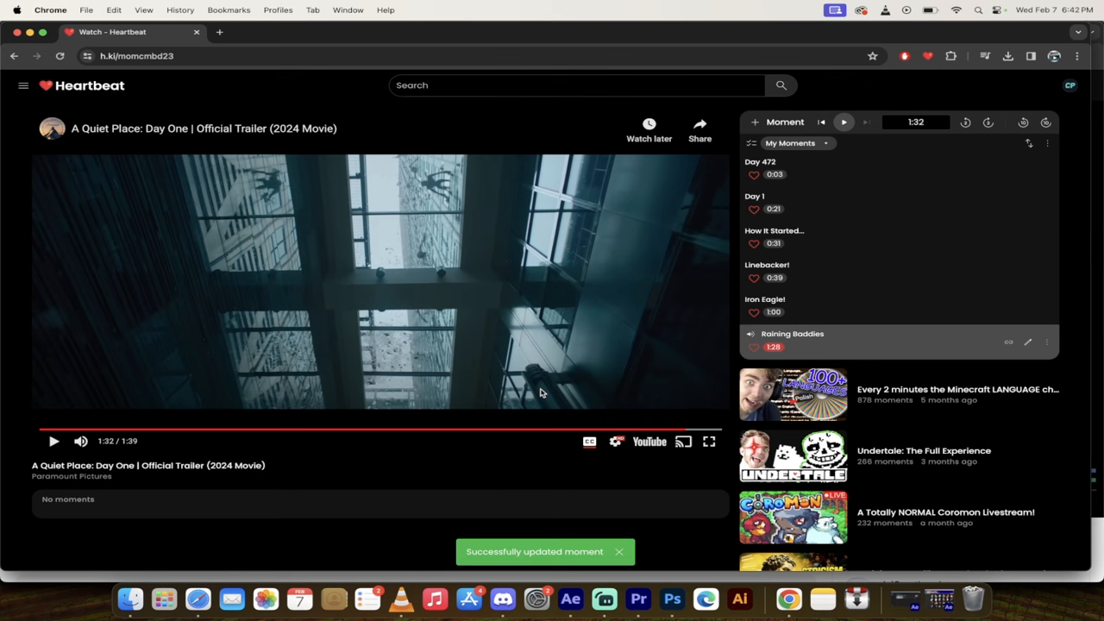
mouse_move(591, 372)
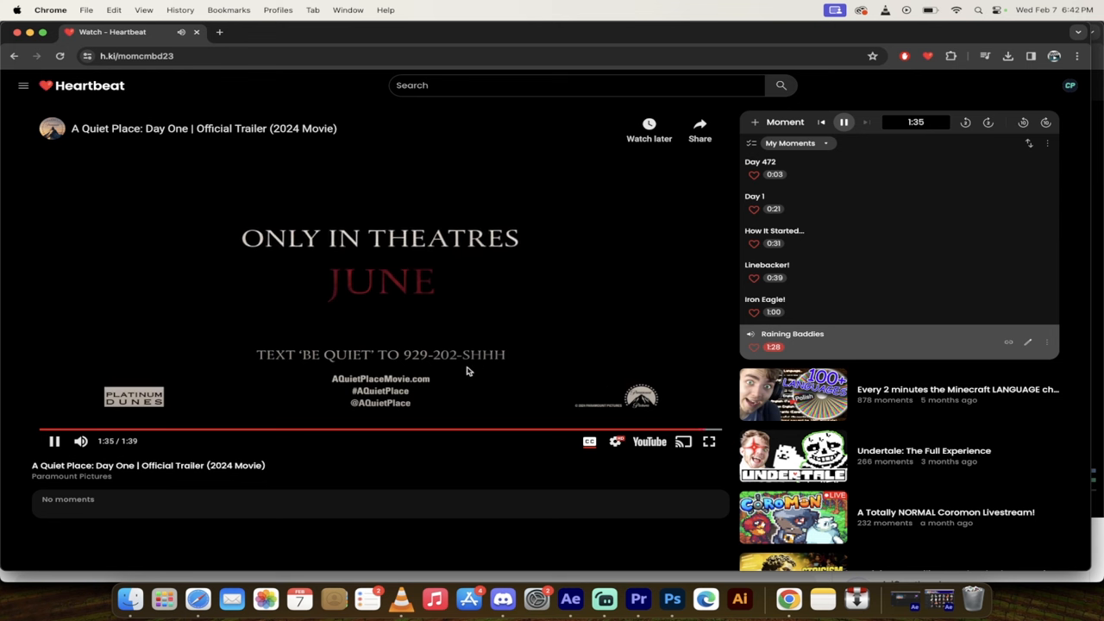
Step: Pause the trailer at 1:36 on the ONLY IN THEATRES JUNE end card
click(54, 441)
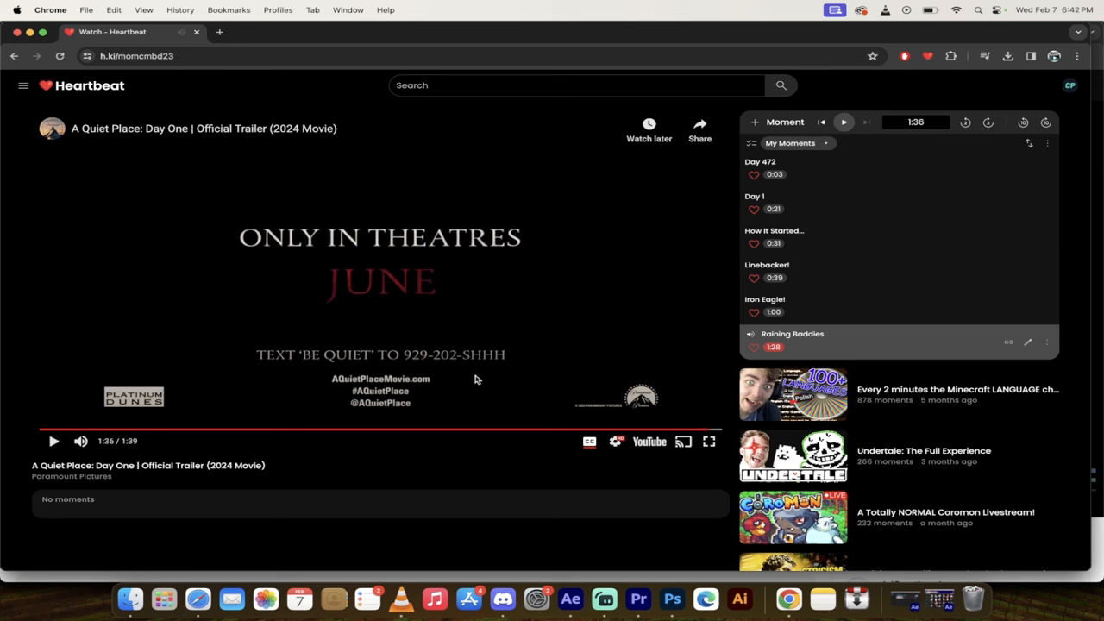
mouse_move(432, 383)
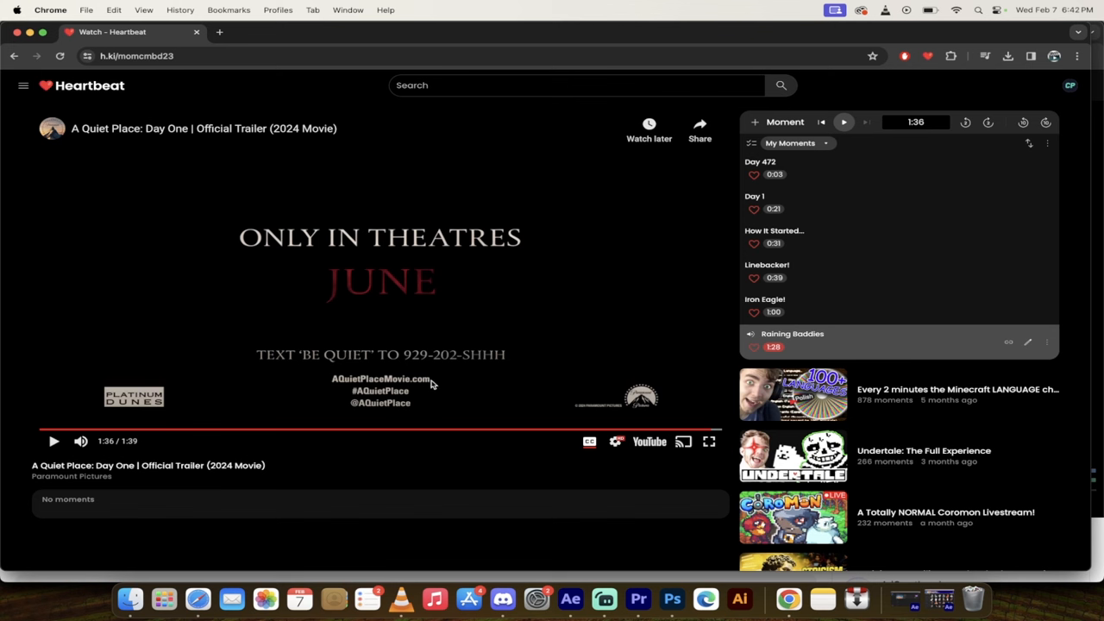
mouse_move(694, 490)
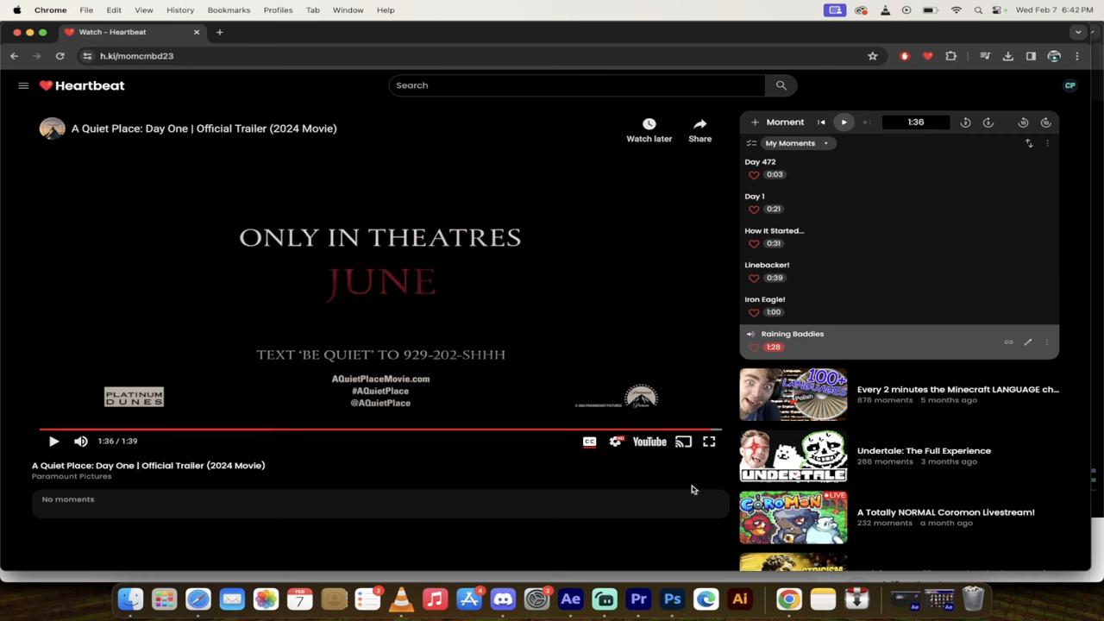